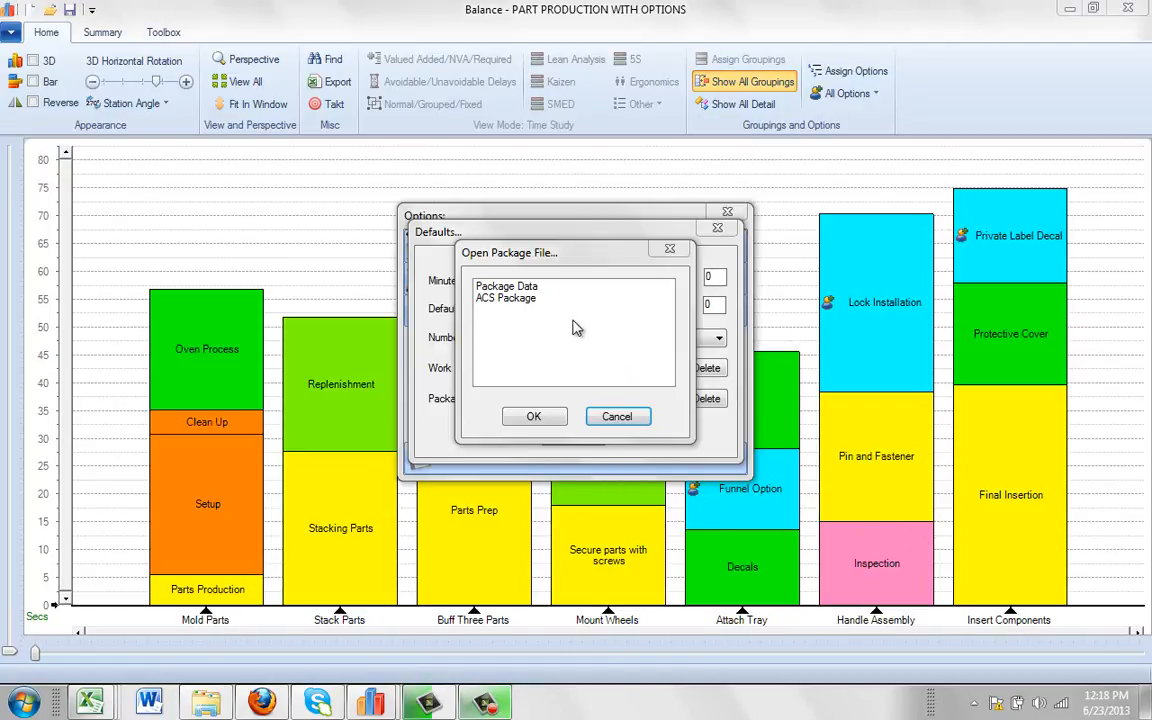
# Review the package .cfg and .xlsm files in the Applied Computer Services Templates folder.
pyautogui.click(505, 298)
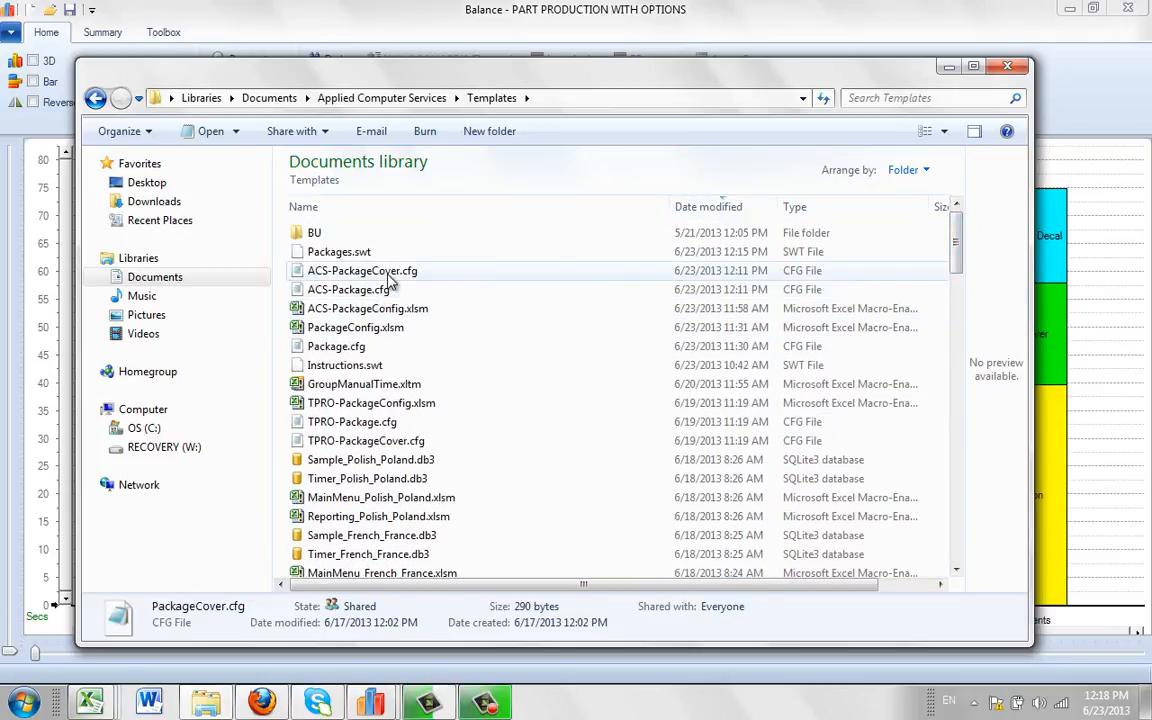
pyautogui.click(367, 308)
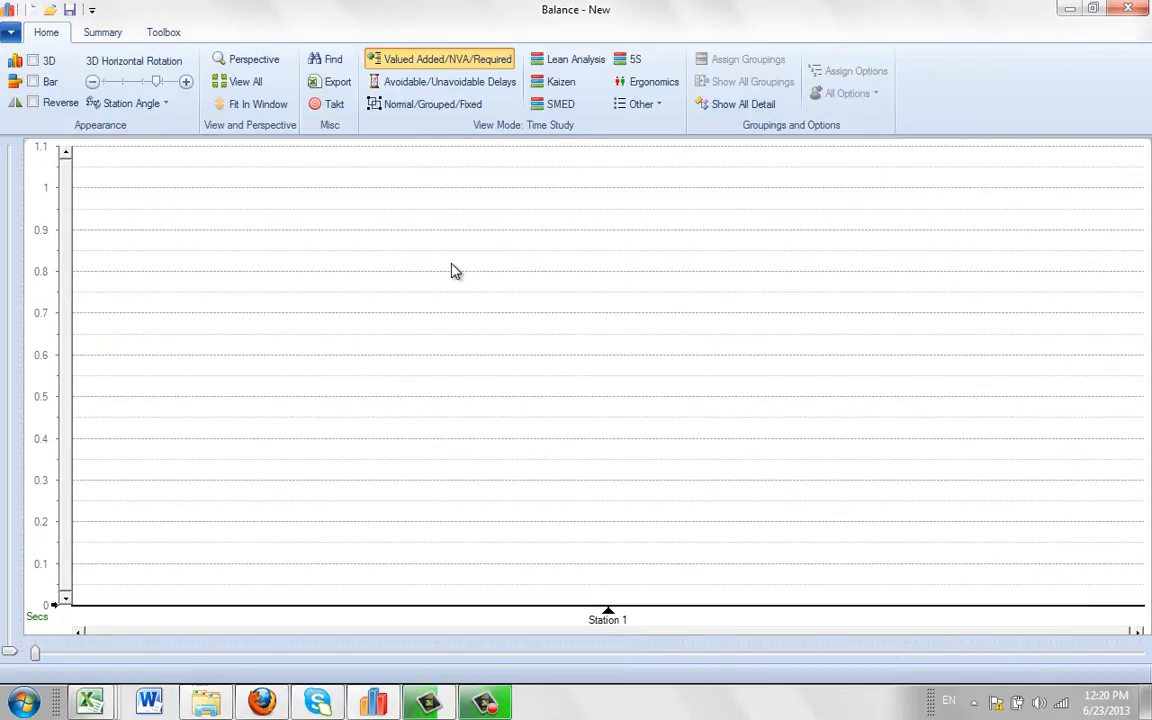
pyautogui.moveTo(160, 188)
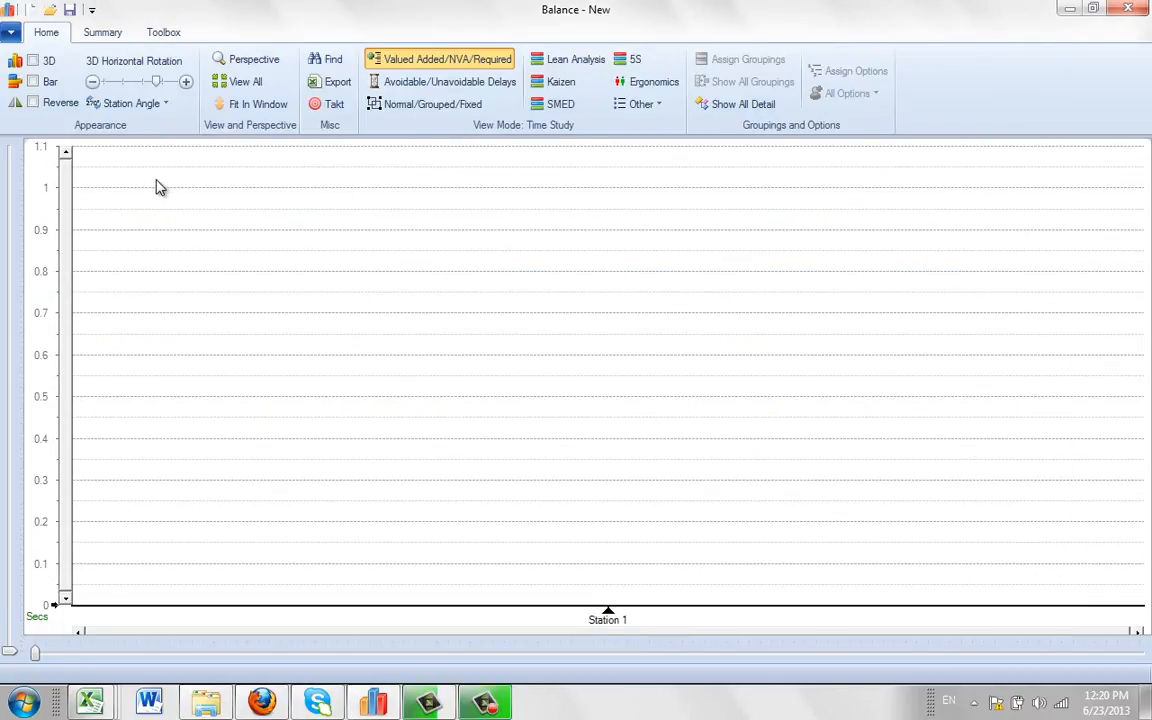
# Open the Options window from the application menu of the empty balance.
pyautogui.click(13, 32)
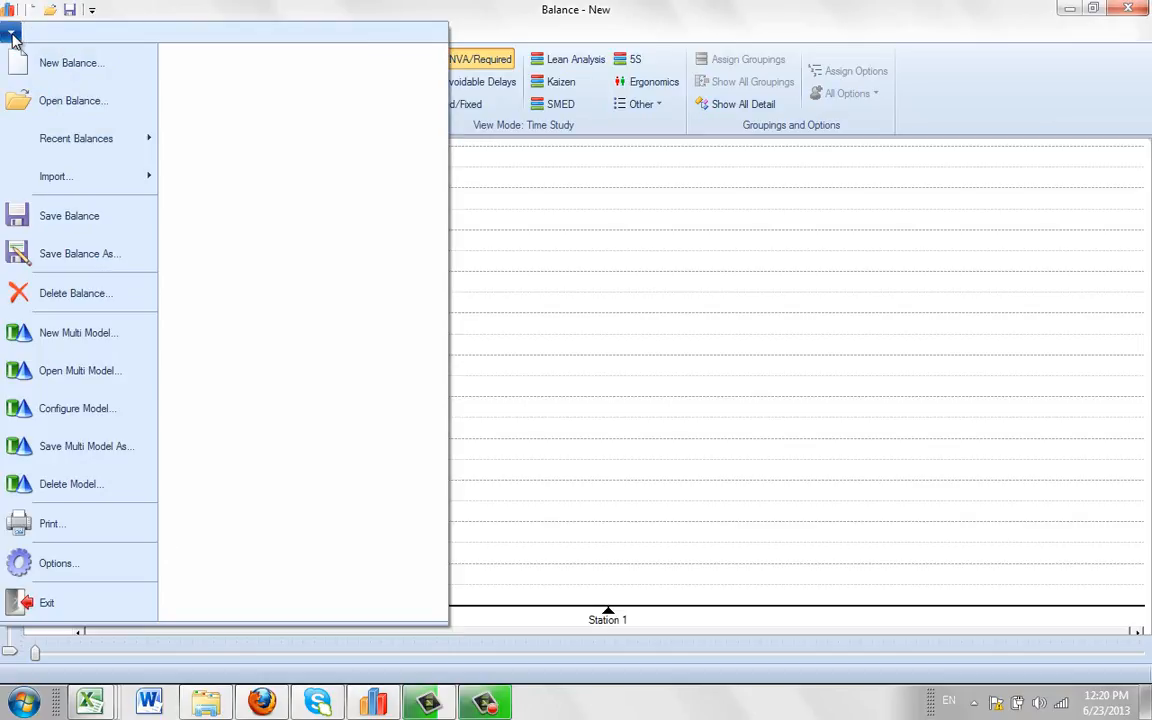
pyautogui.moveTo(55, 530)
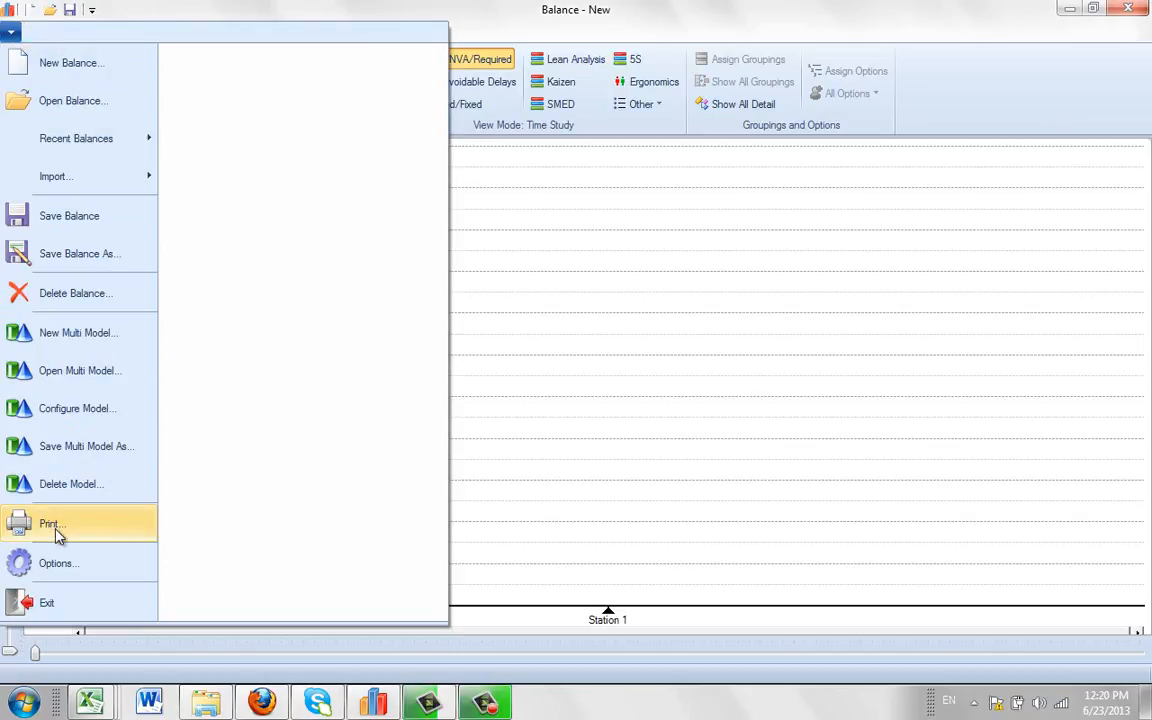
pyautogui.click(58, 563)
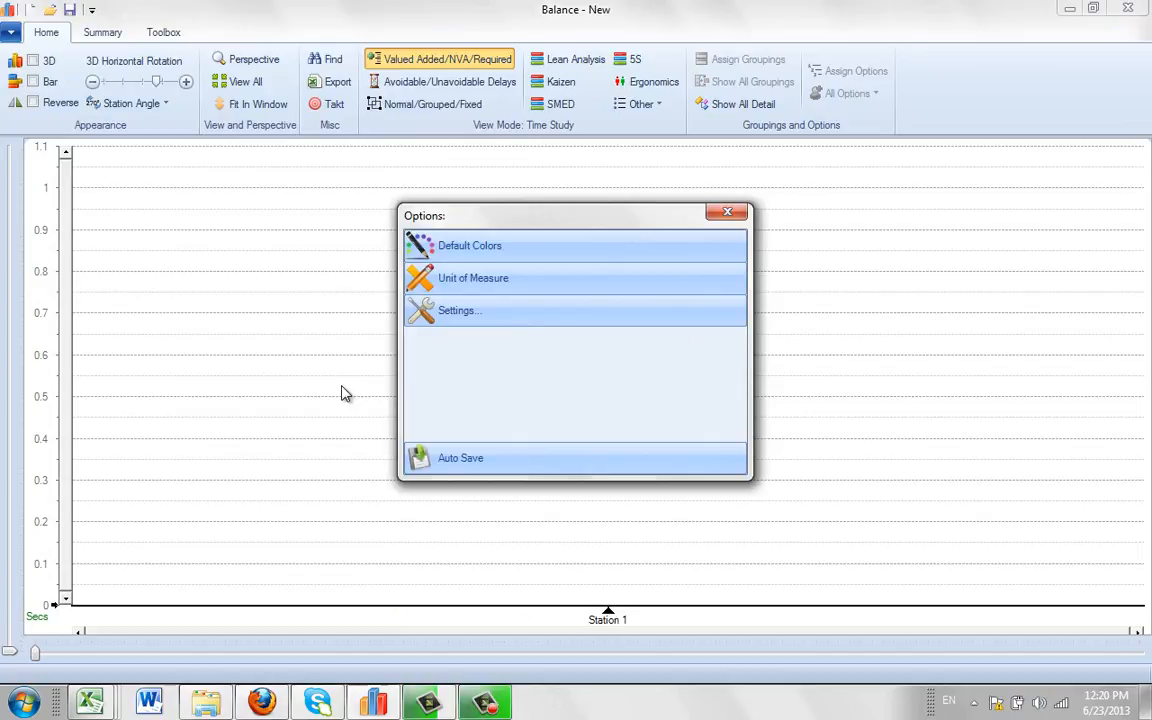
# Open Settings and view the Package Config list, confirming only Package Data exists.
pyautogui.click(459, 310)
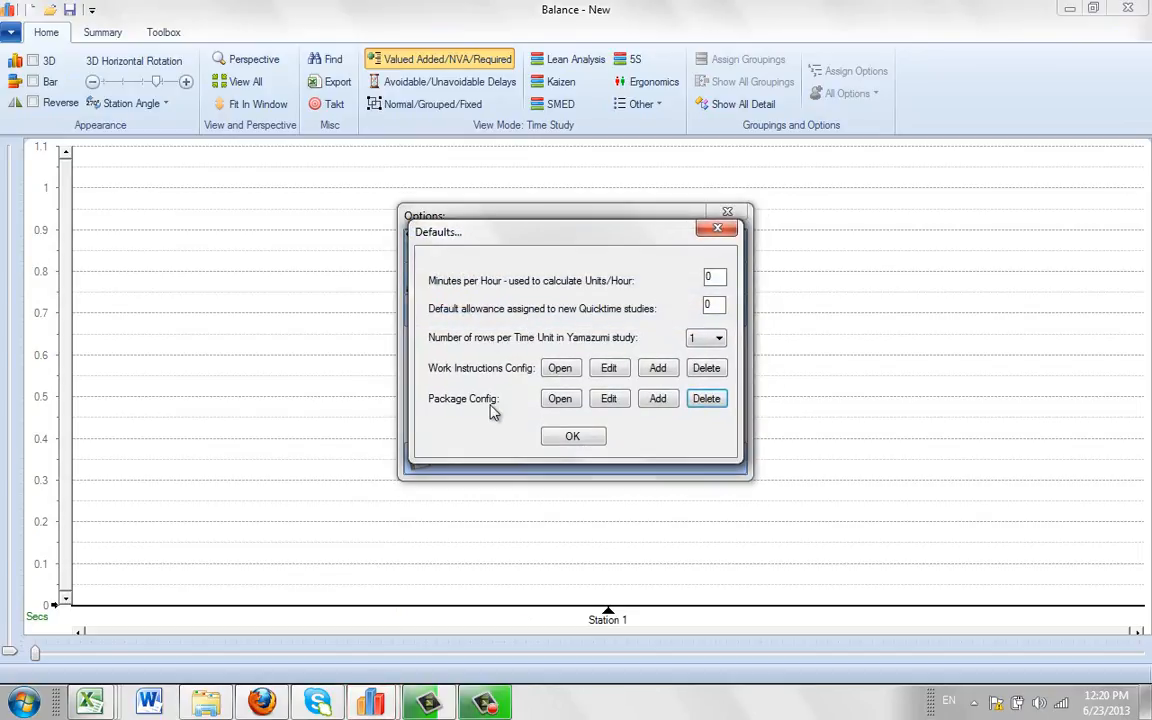
pyautogui.click(560, 398)
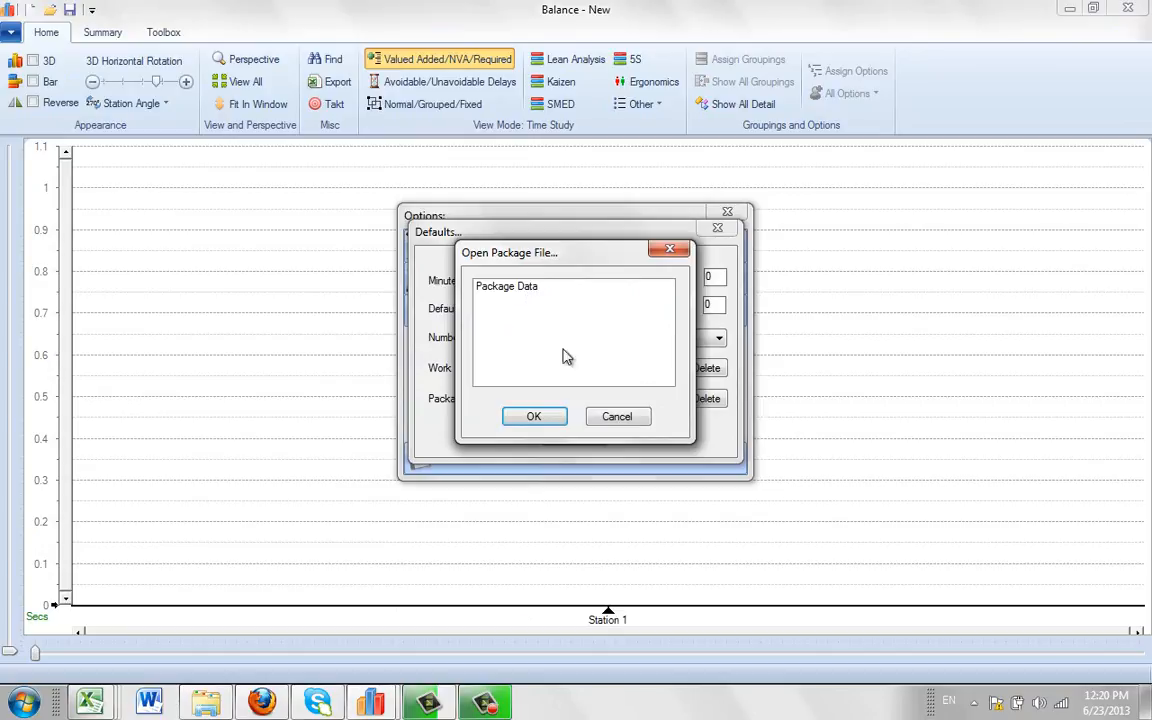
pyautogui.click(616, 416)
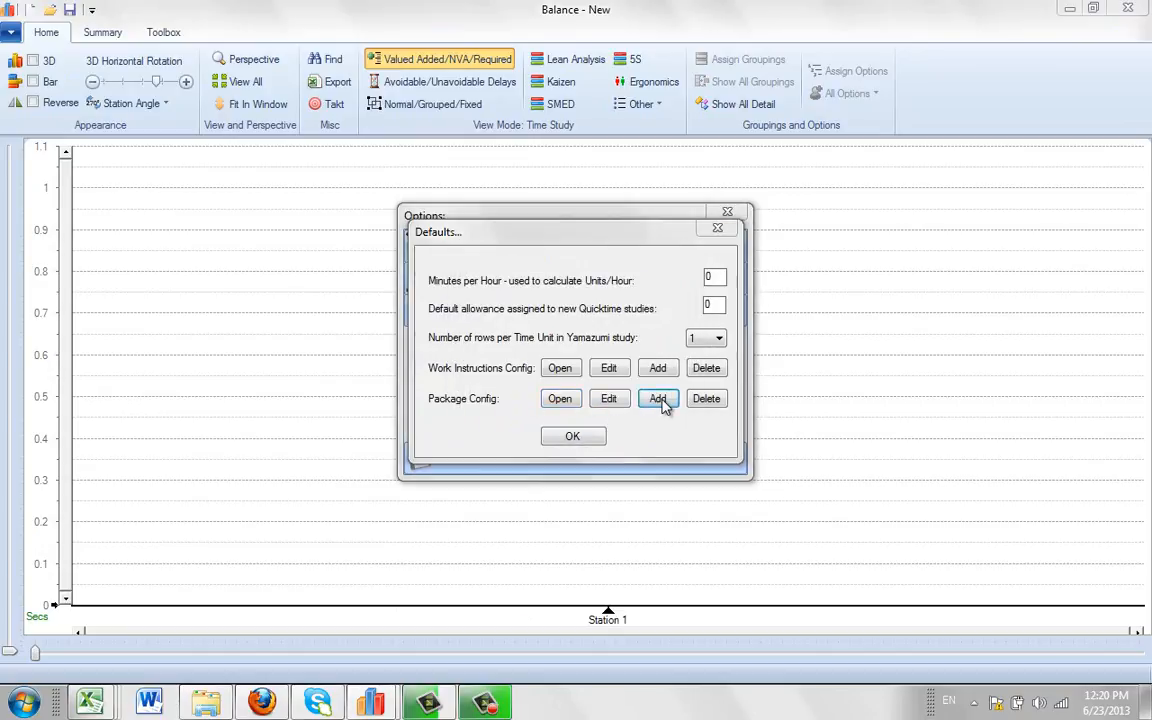
# Add a package configuration from the ACS-PackageConfig.xlsm template file.
pyautogui.click(658, 398)
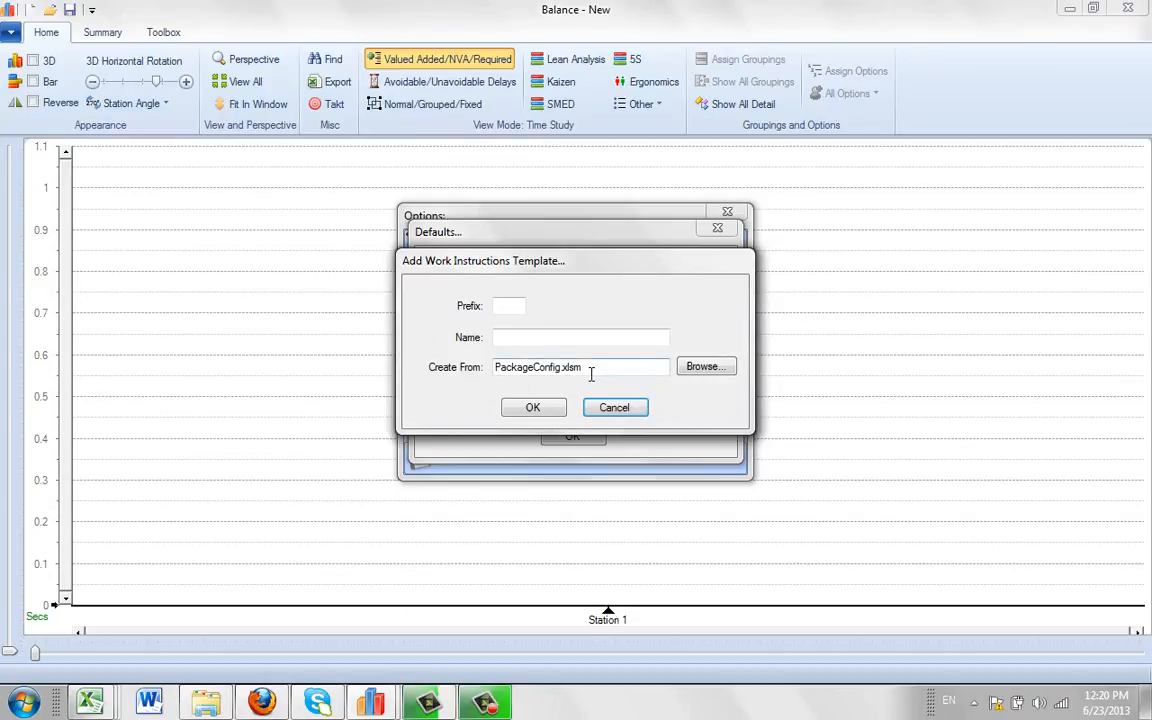
pyautogui.click(706, 366)
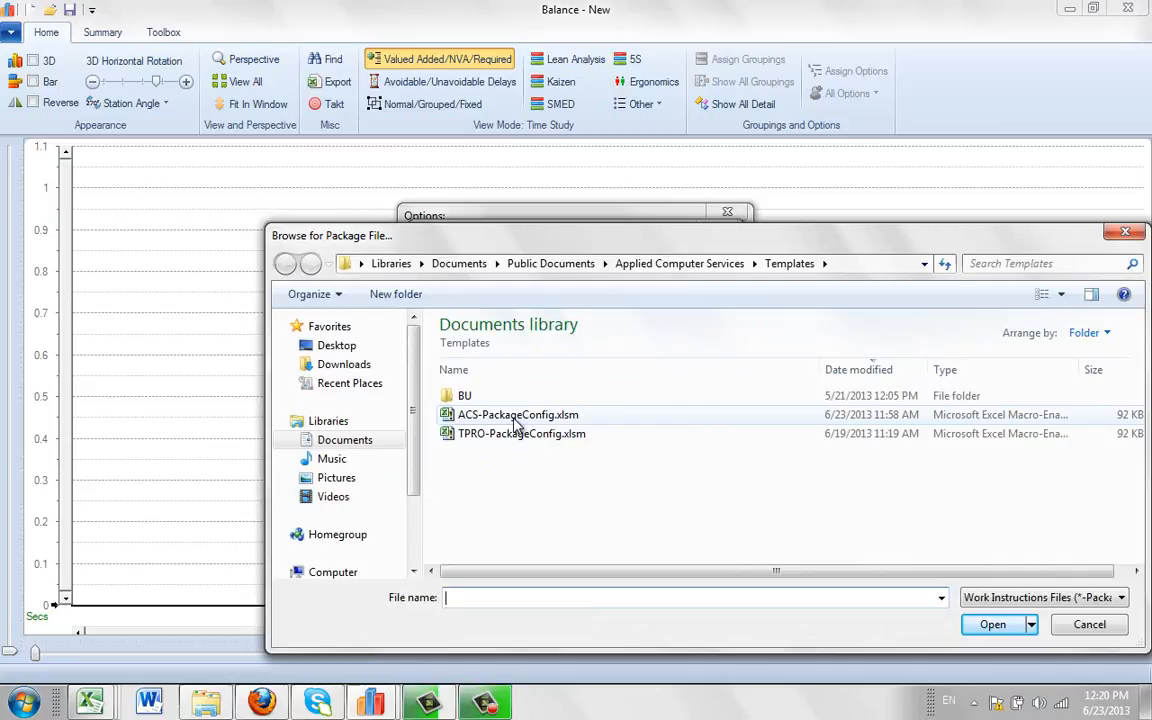
pyautogui.moveTo(518, 414)
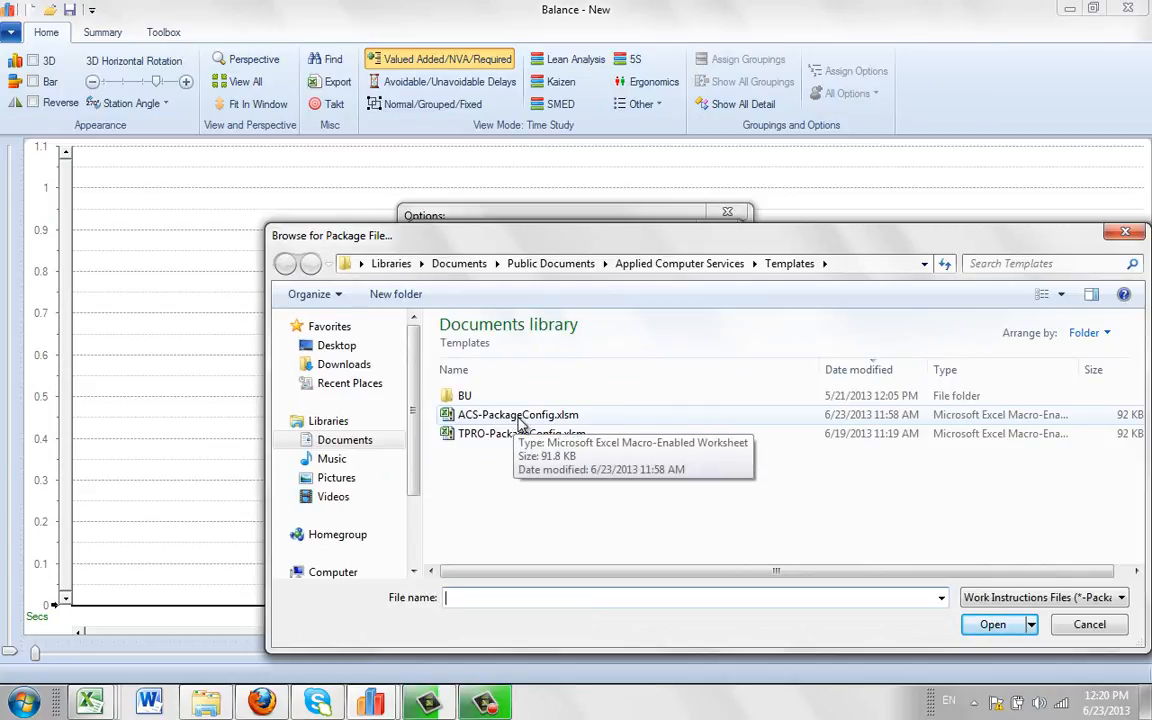
pyautogui.click(519, 414)
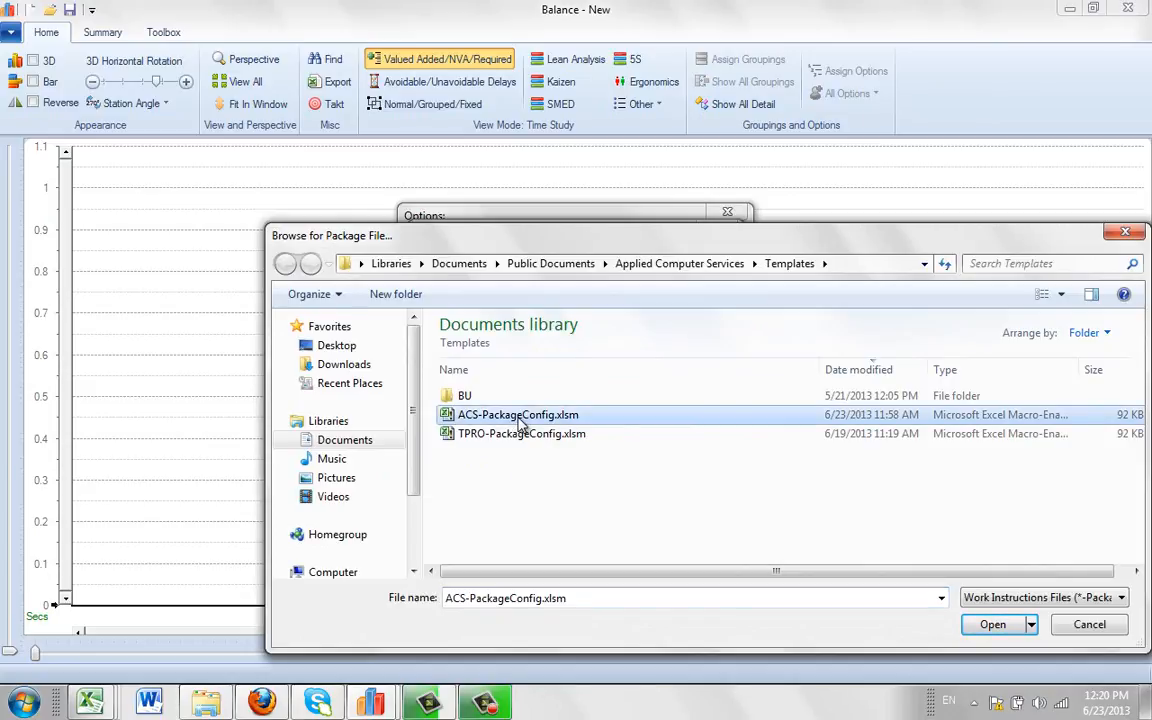
pyautogui.click(992, 624)
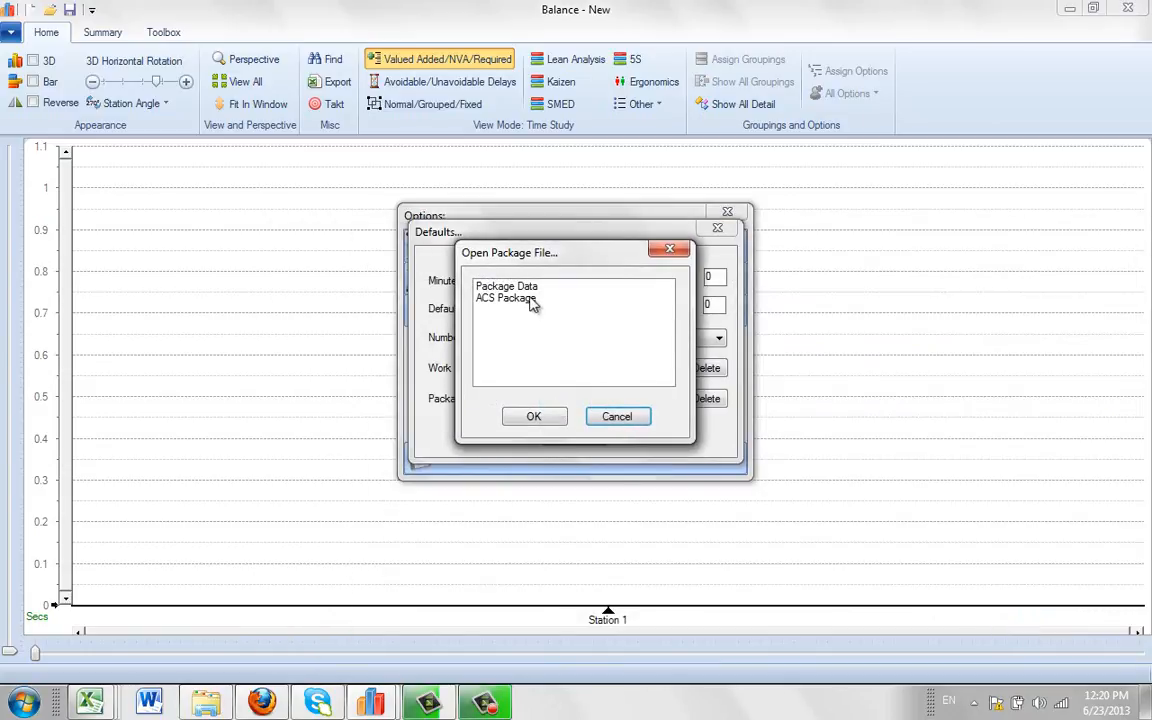
pyautogui.moveTo(530, 315)
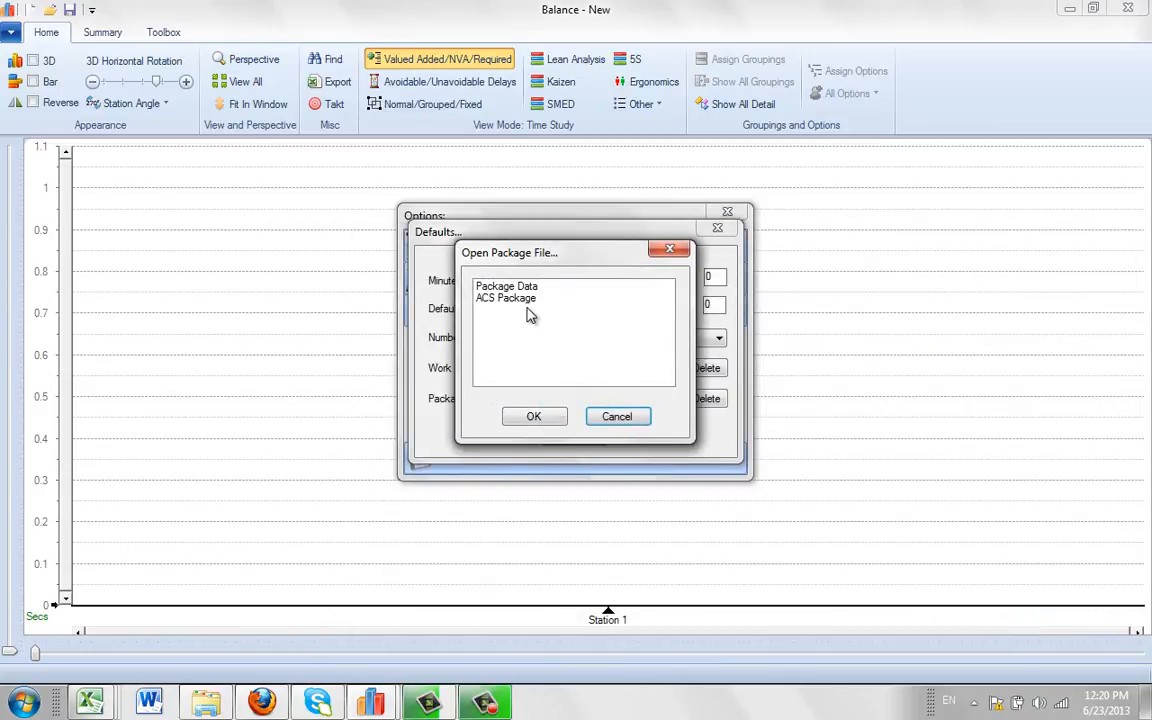